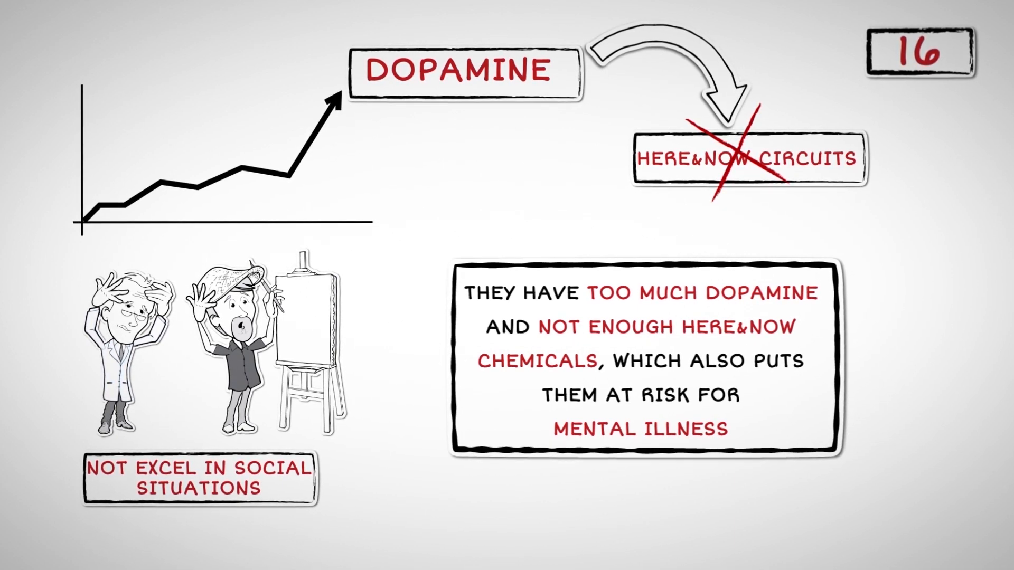
scroll("up", 3)
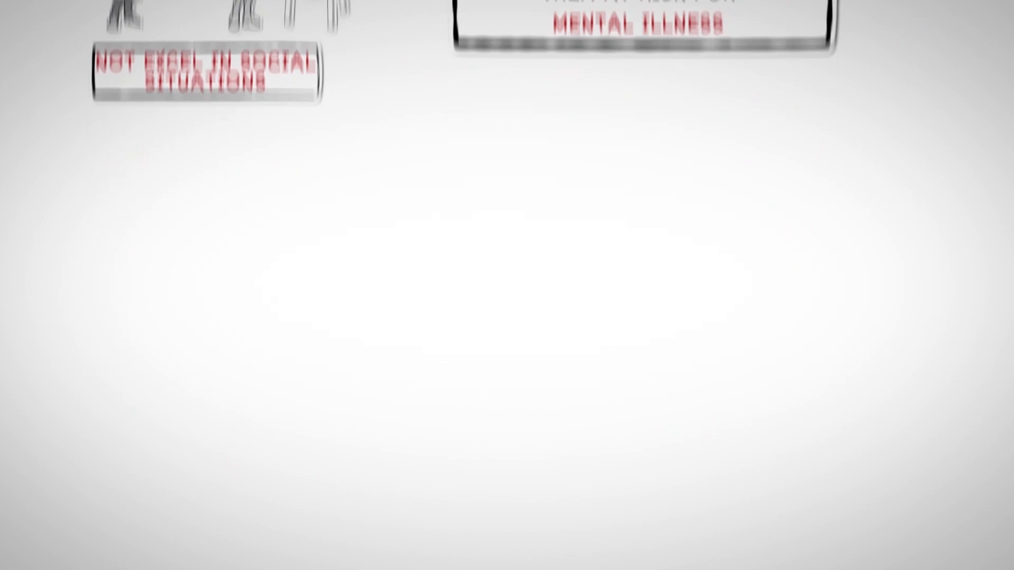